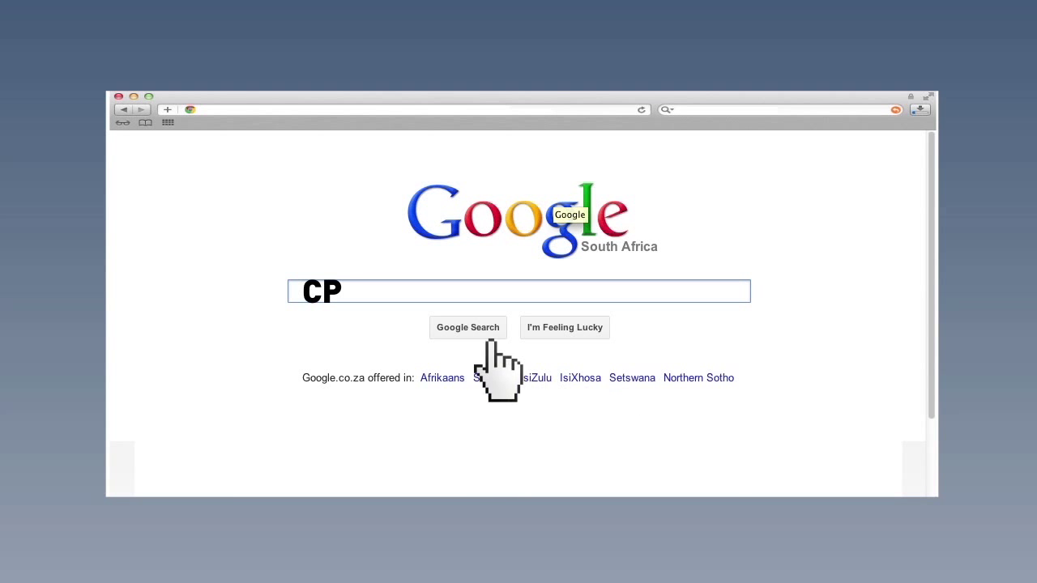
Step: Search Google for 'CPI' to list central bank, statistics bureau and finance ministry results
{"action": "left_click", "coordinate": [467, 328]}
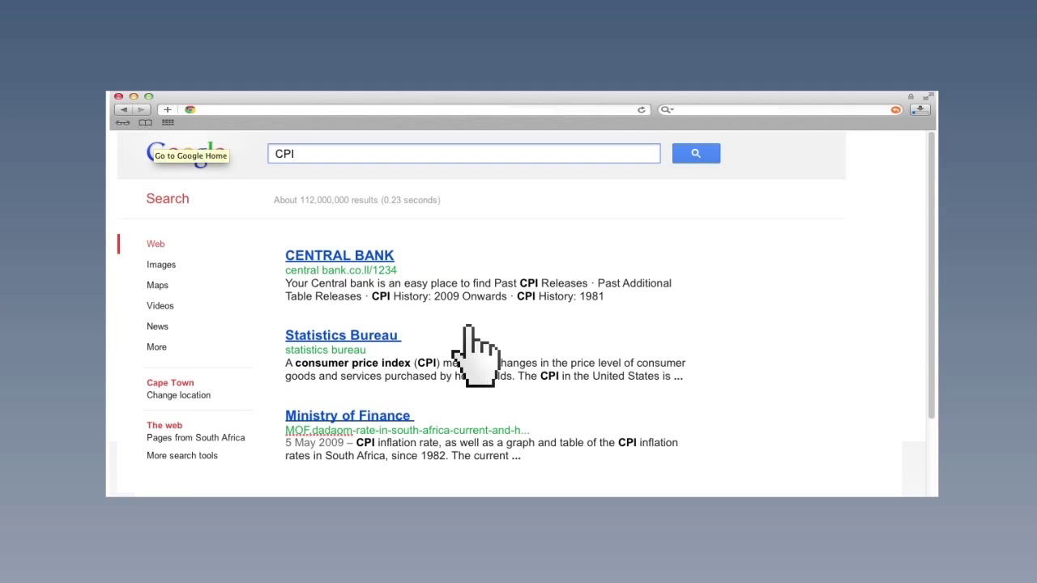
{"action": "mouse_move", "coordinate": [397, 300]}
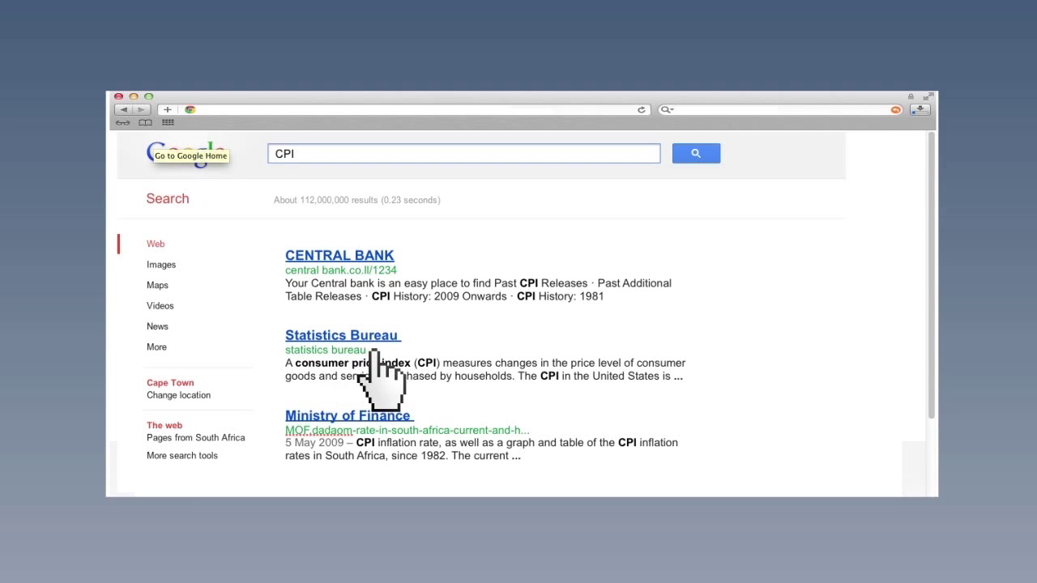
{"action": "mouse_move", "coordinate": [397, 454]}
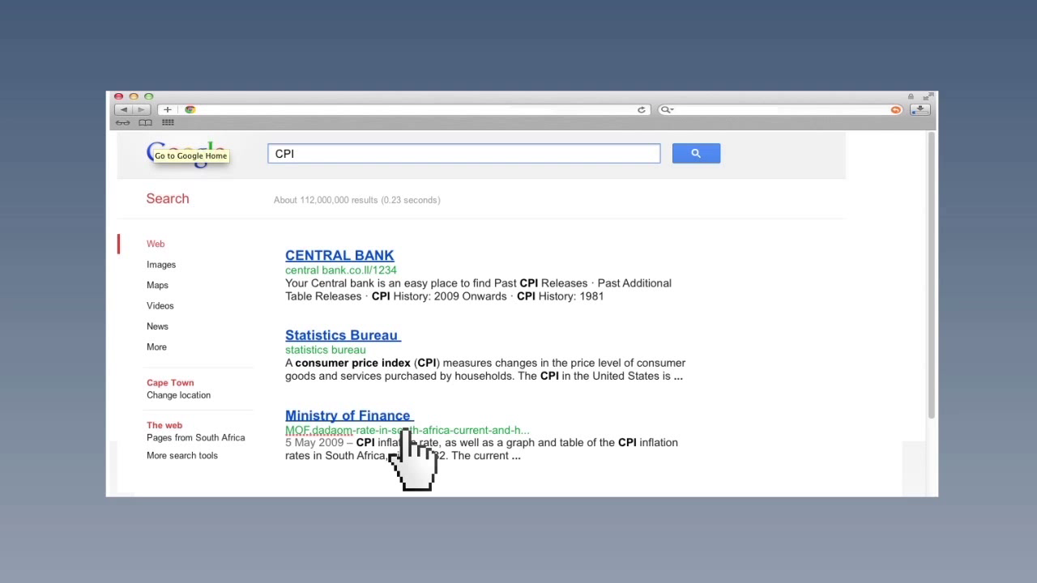
{"action": "mouse_move", "coordinate": [295, 316]}
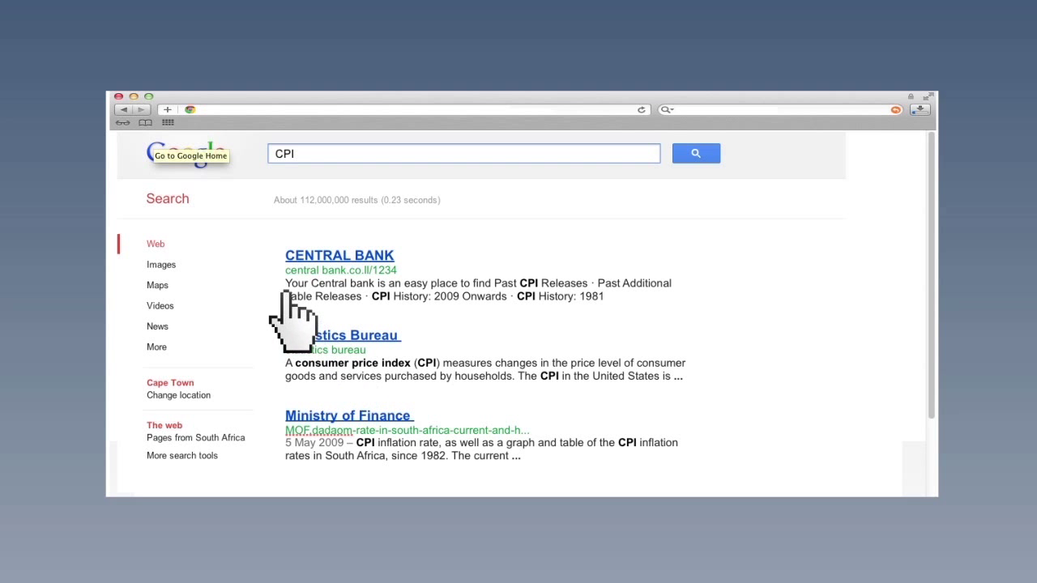
{"action": "left_click", "coordinate": [186, 154]}
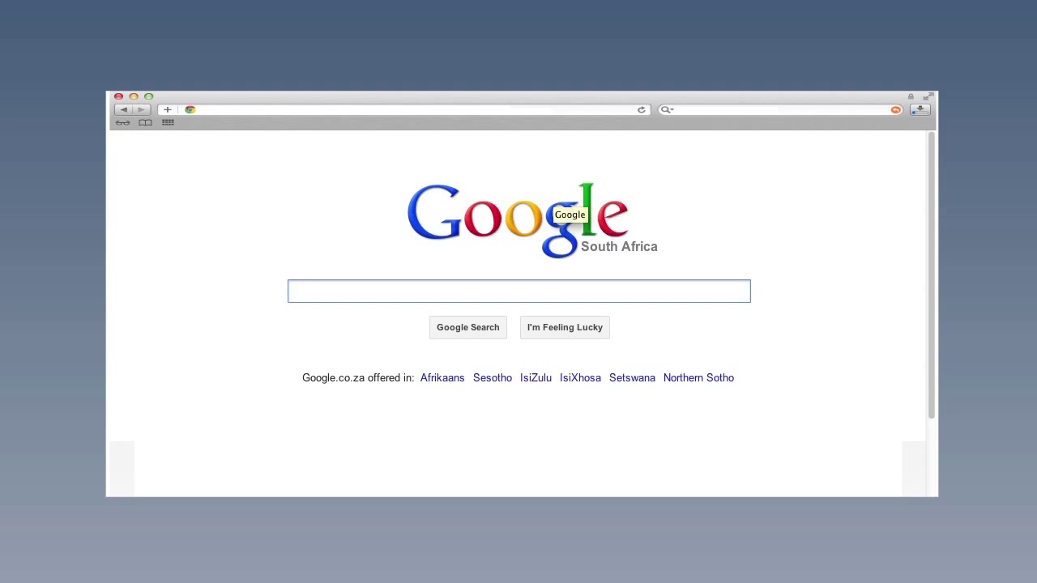
{"action": "type", "text": "http://www.statsghana.gov.gh"}
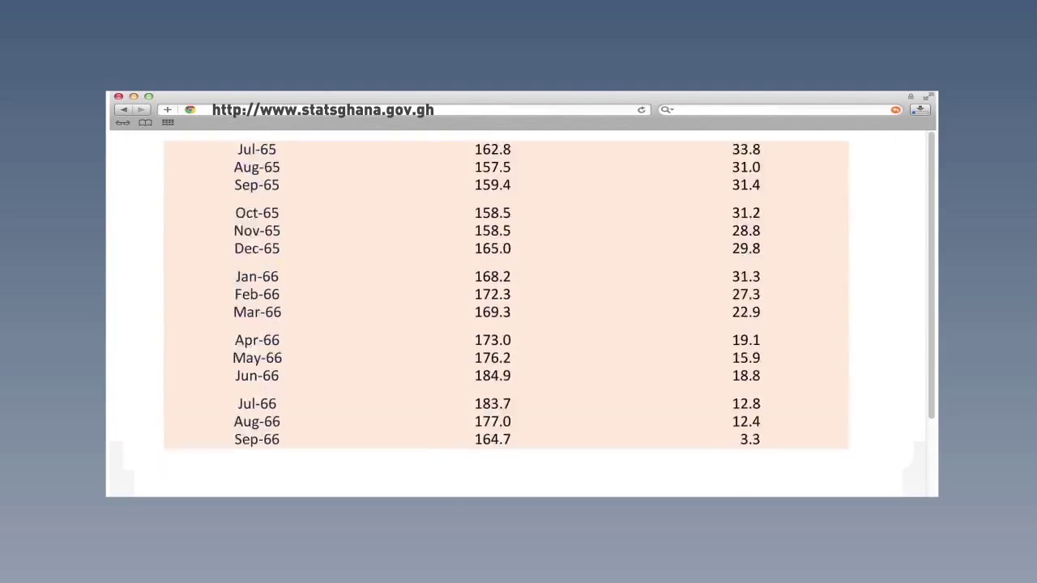
{"action": "scroll", "scroll_direction": "down", "scroll_amount": 3}
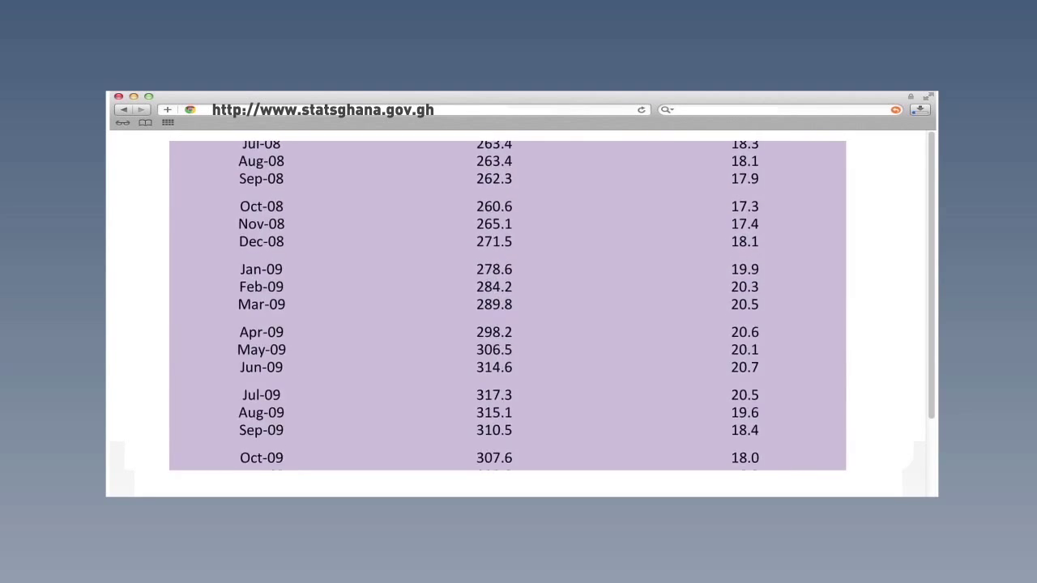